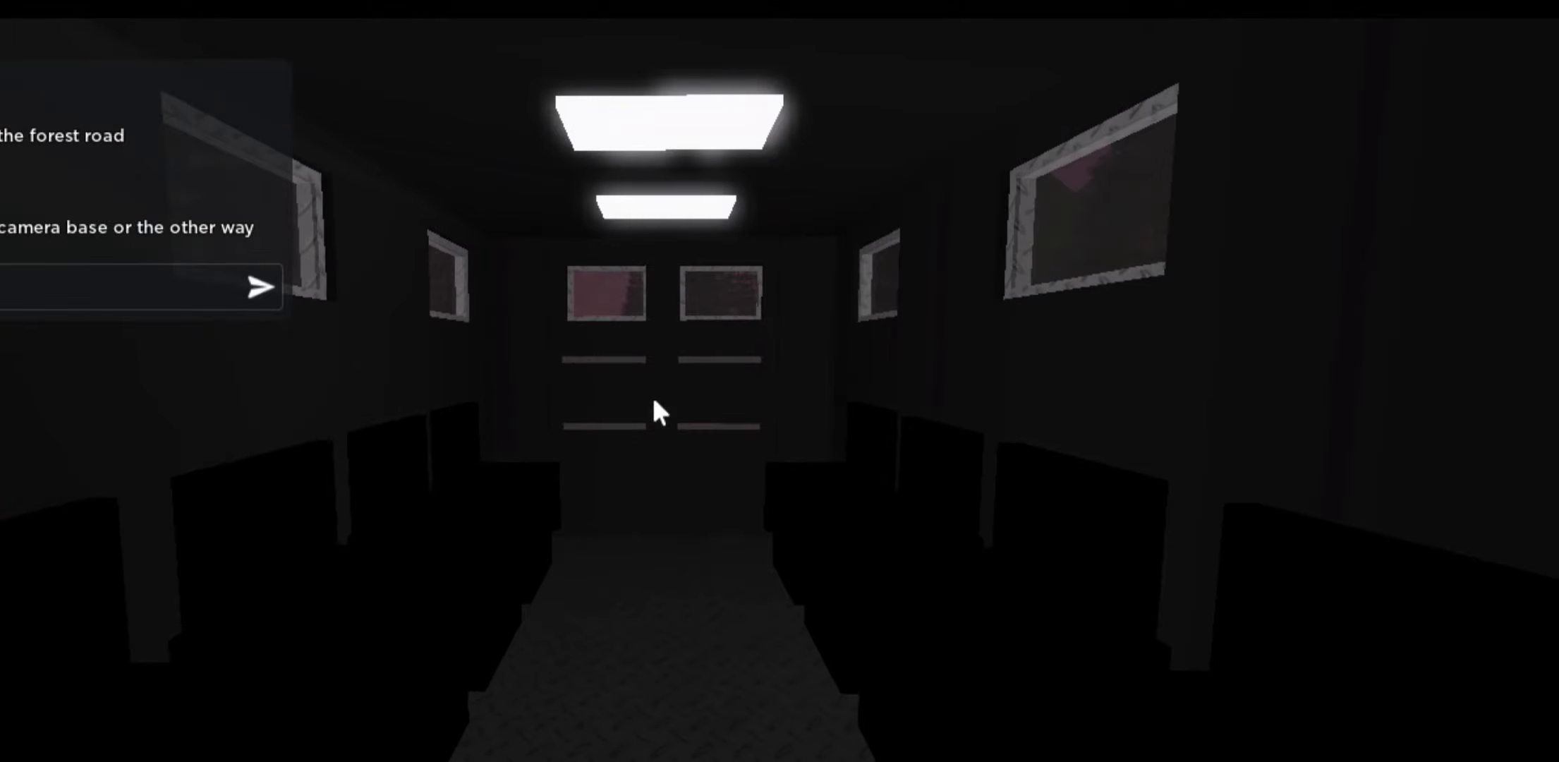
mouse_move(656, 412)
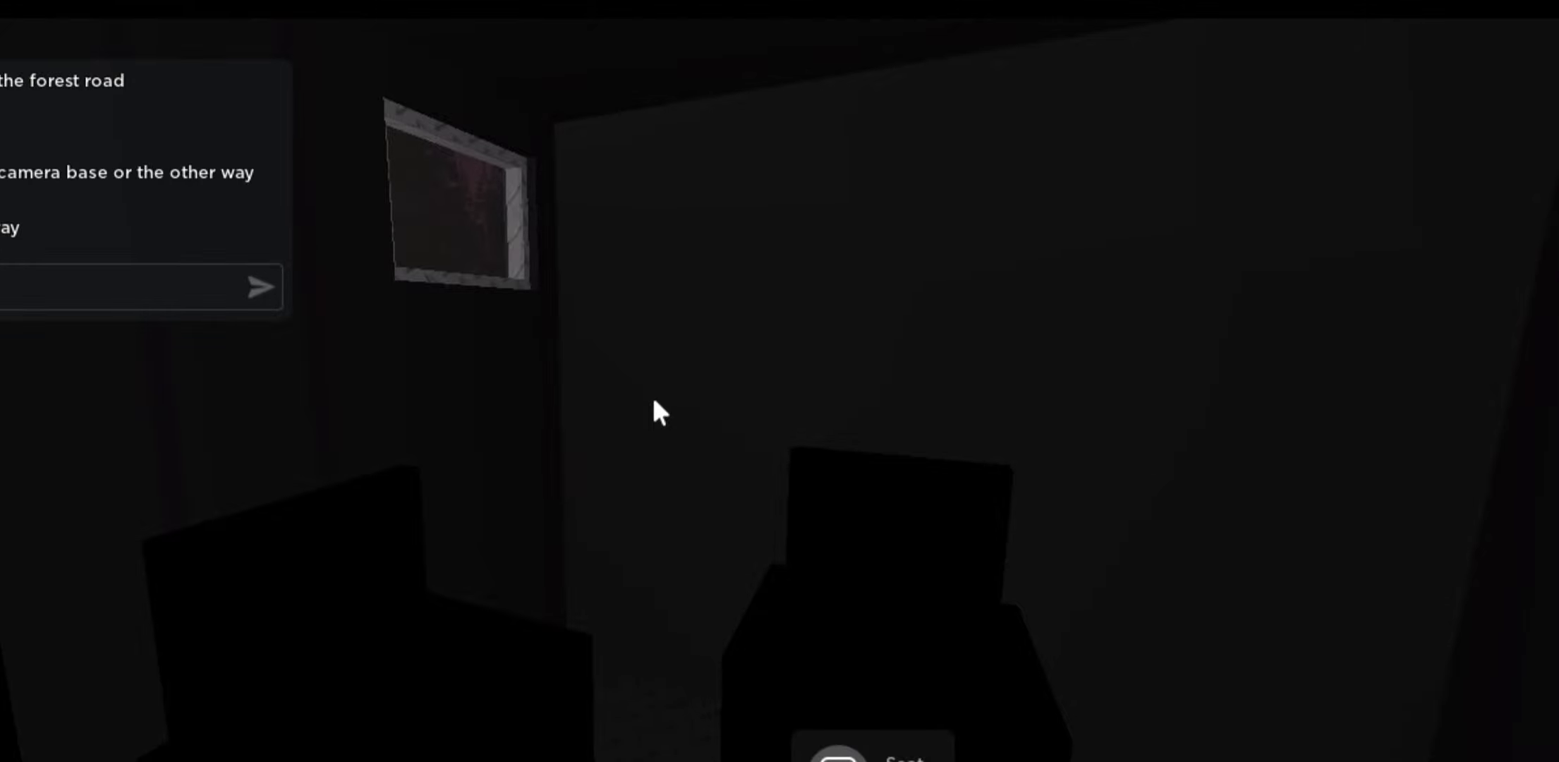
mouse_move(656, 412)
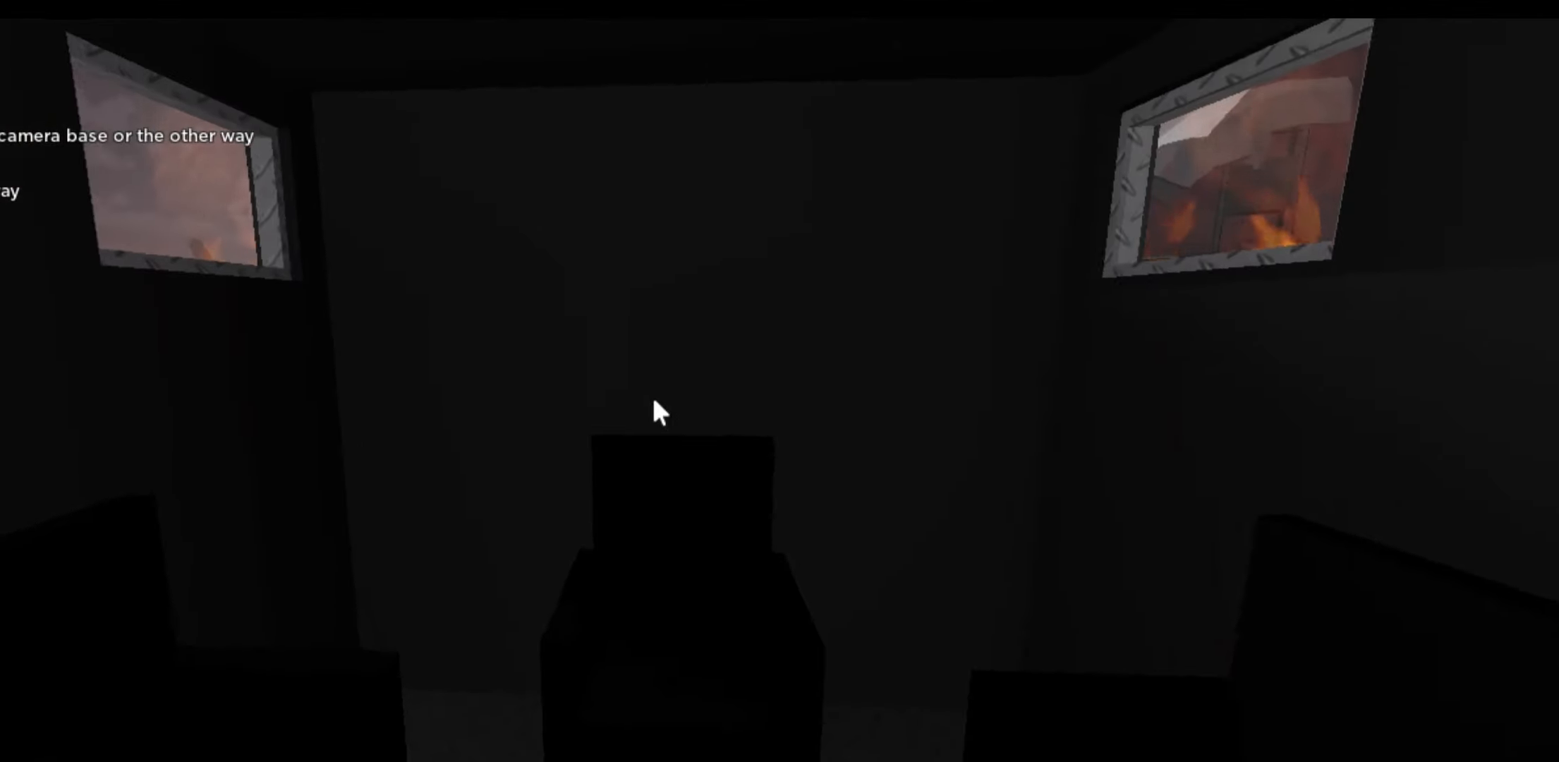
mouse_move(656, 398)
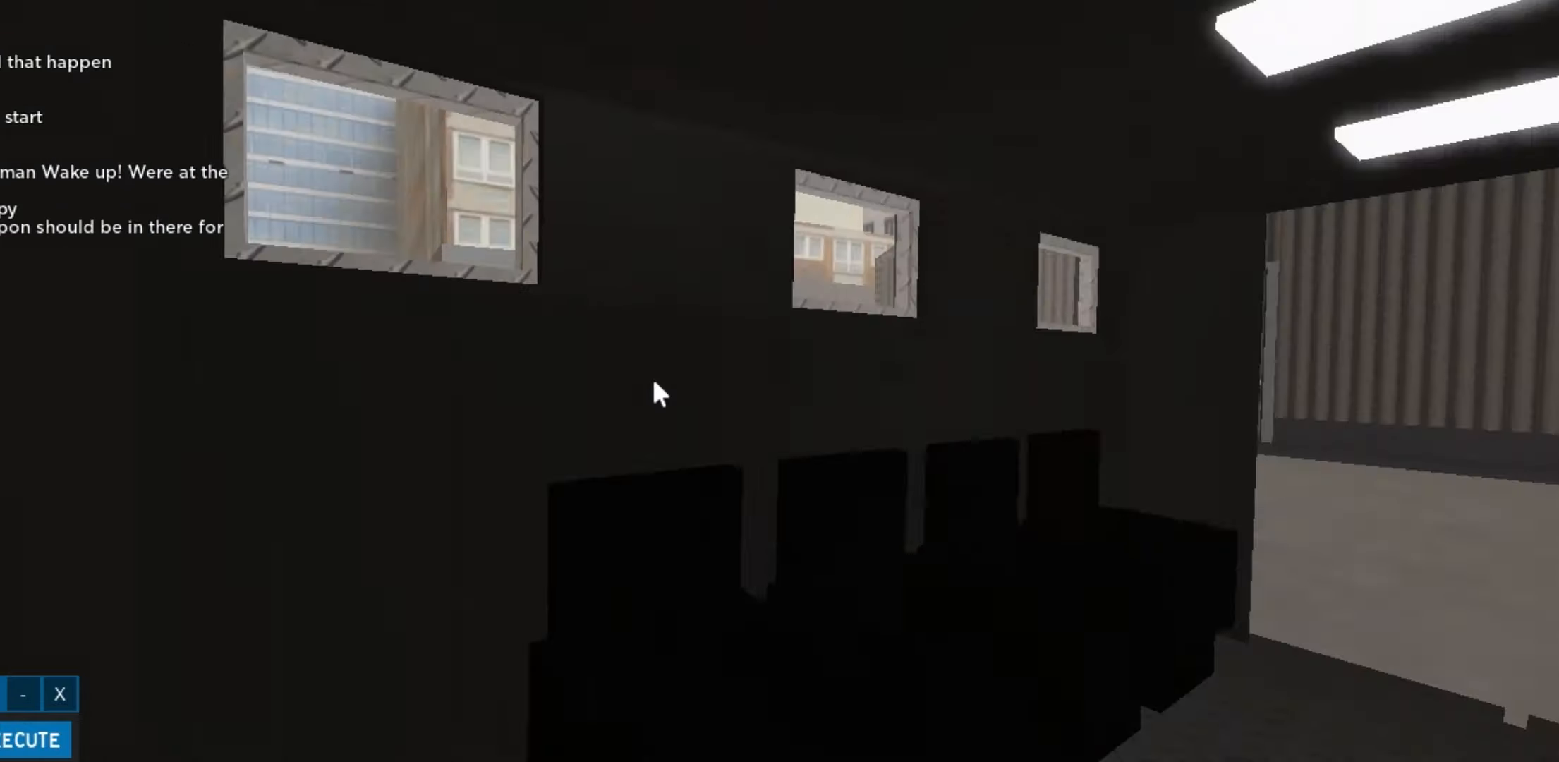
mouse_move(656, 393)
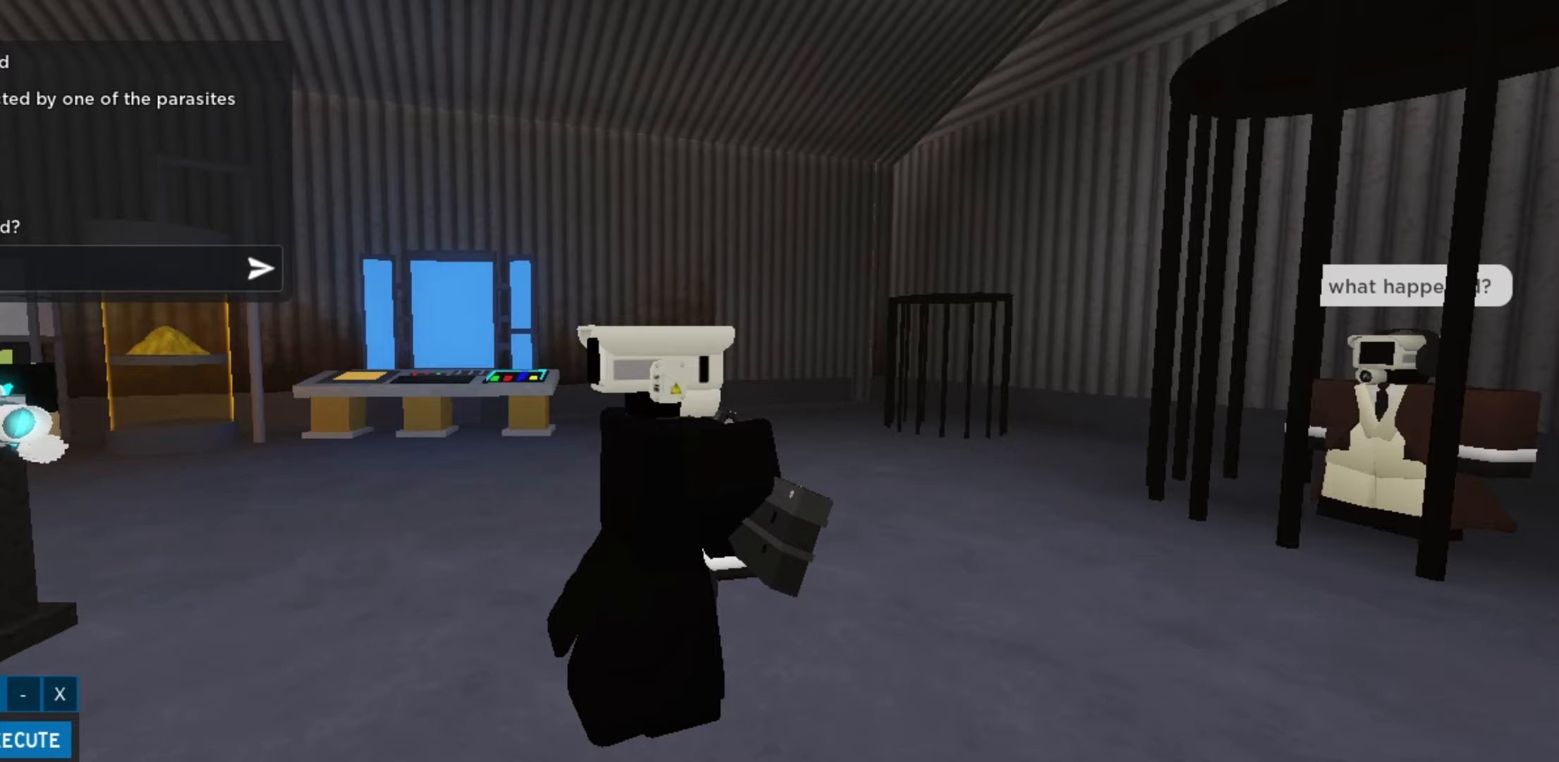
text(ra)
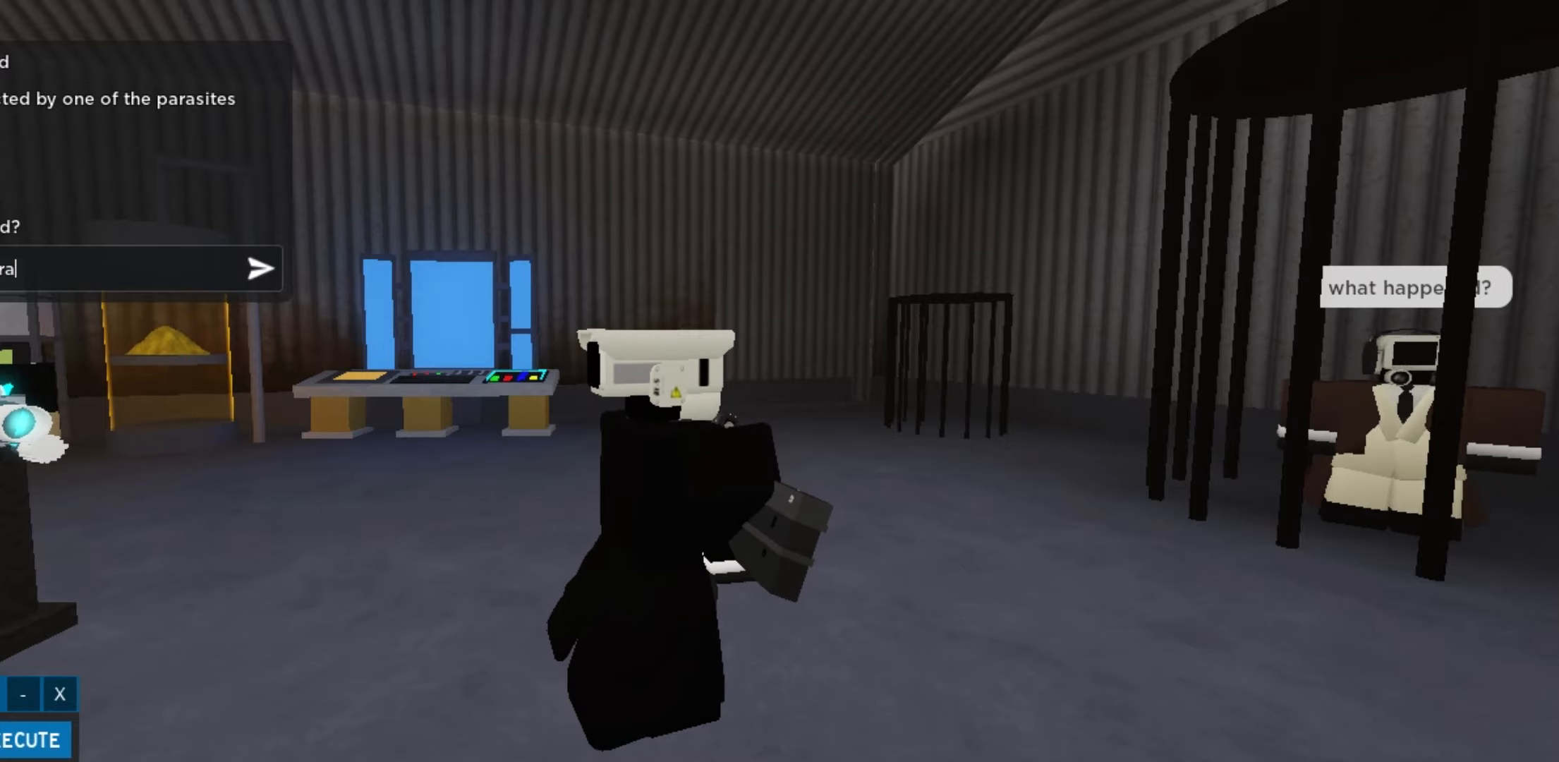